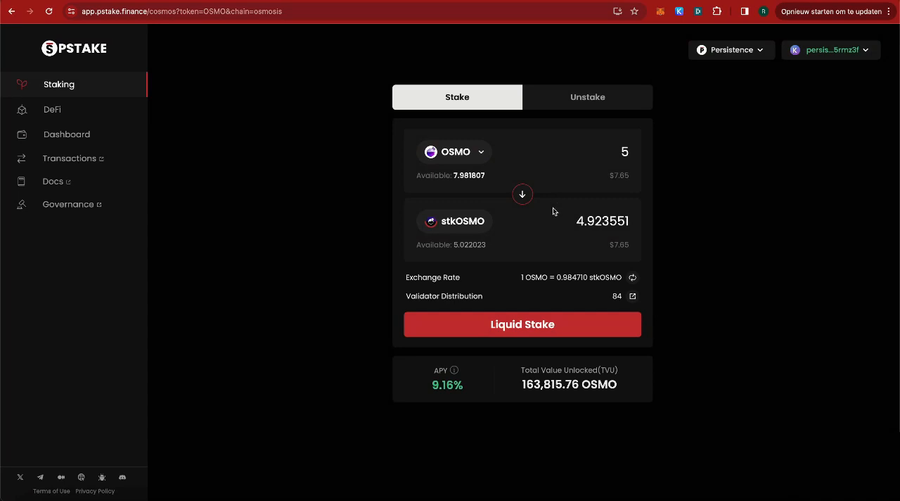
pyautogui.moveTo(551, 202)
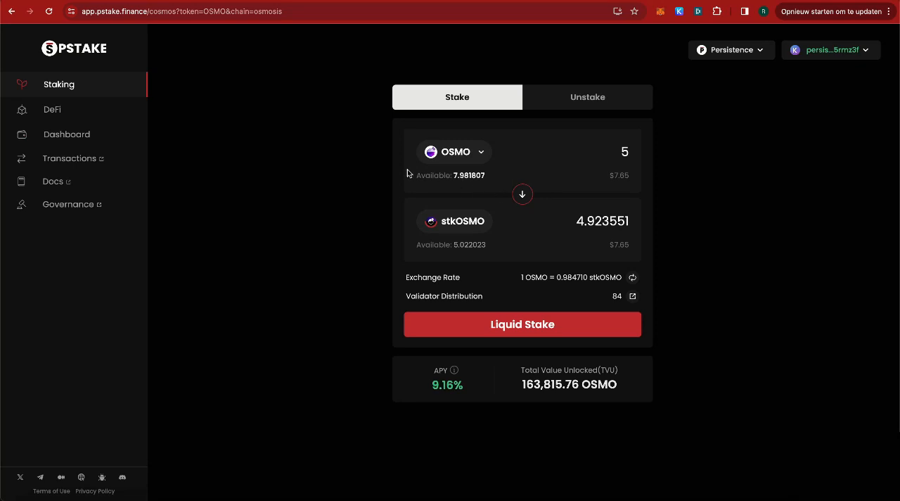
# Go to pSTAKE's DeFi page listing stkATOM/ATOM pools on Dexter, Osmosis and Astroport
pyautogui.click(52, 109)
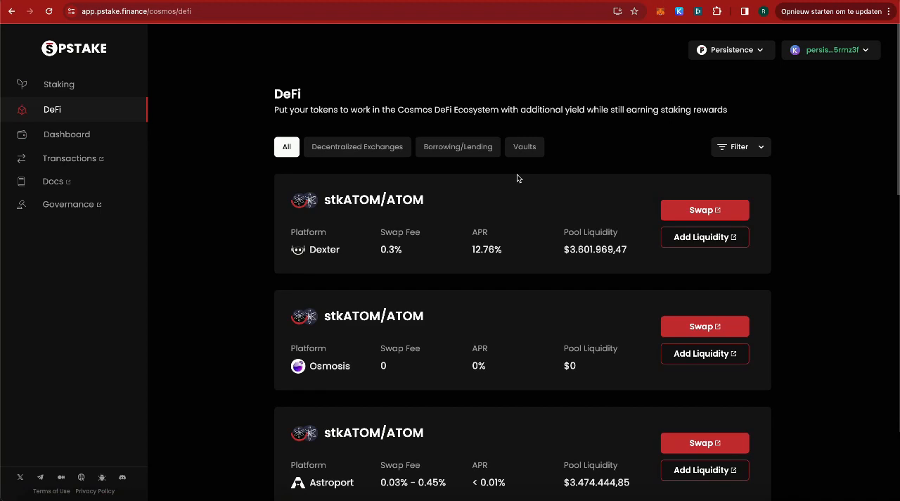
# Filter the DeFi listings to vaults, showing the single stkOSMO/OSMO Quasar vault at 15% APY
pyautogui.click(523, 147)
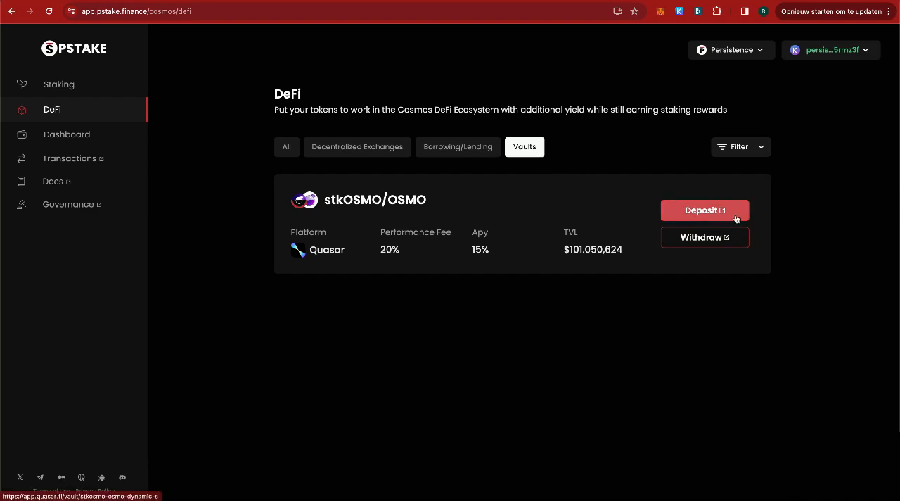
# Launch the stkOSMO/OSMO Dynamic S+ vault page on Quasar from the vault card
pyautogui.click(703, 210)
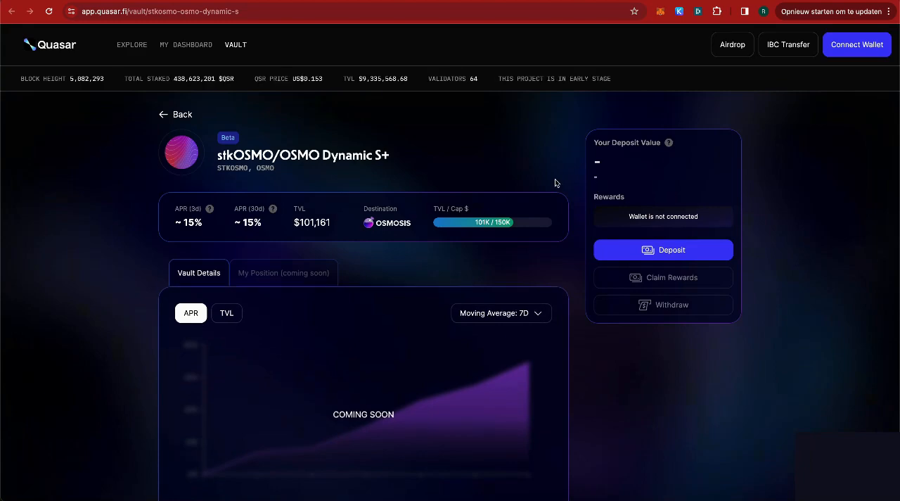
pyautogui.moveTo(208, 163)
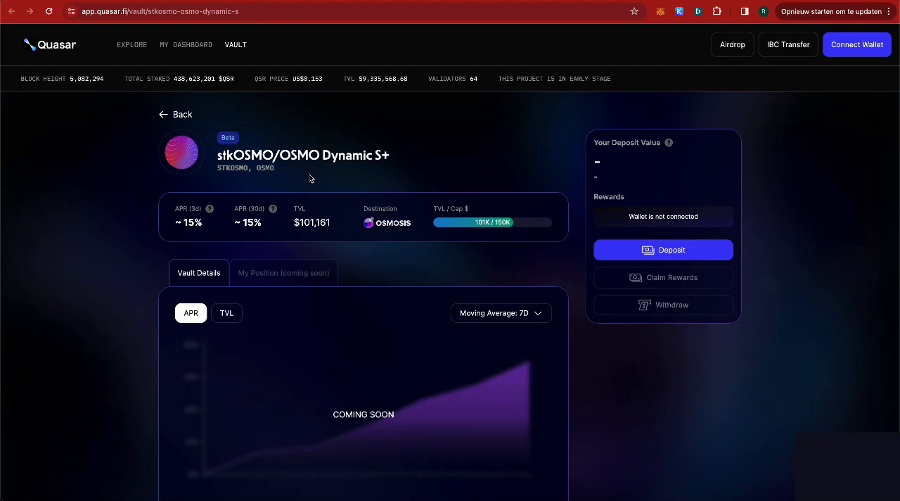
pyautogui.moveTo(355, 178)
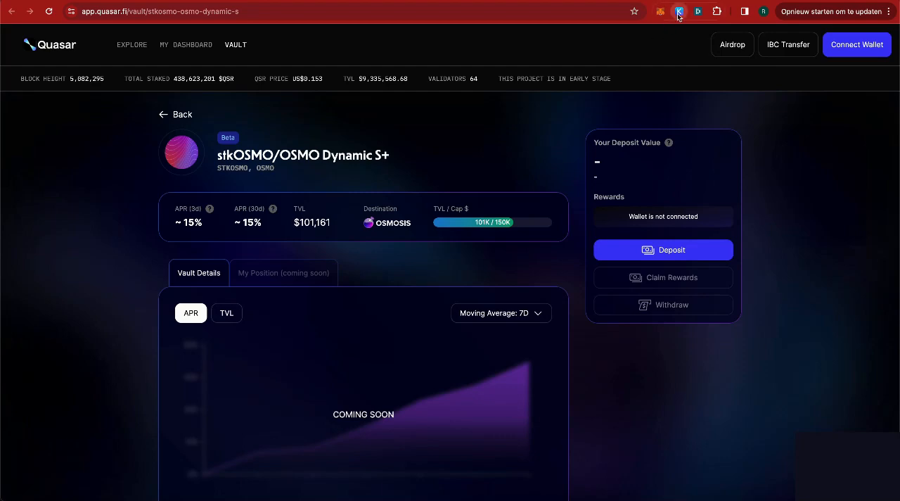
# IBC-transfer 5 stkOSMO from Persistence to Osmosis via the Keplr Send flow and approve it
pyautogui.click(680, 11)
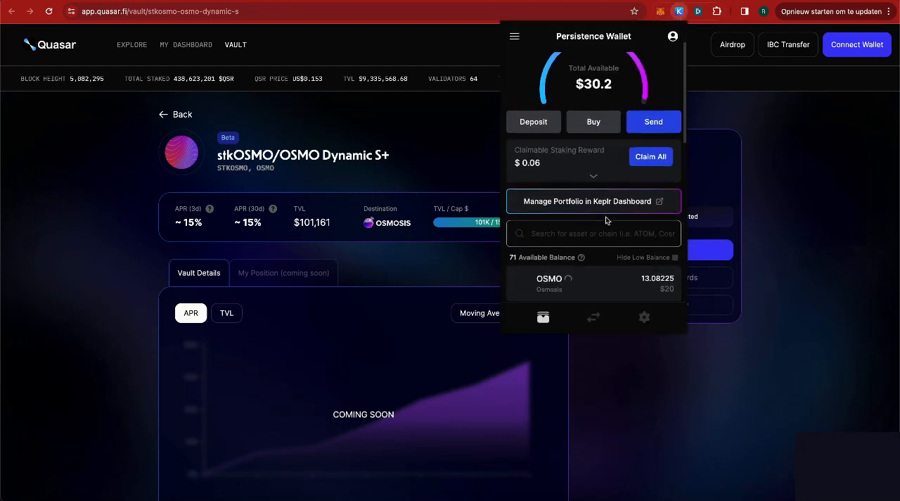
pyautogui.write('stk')
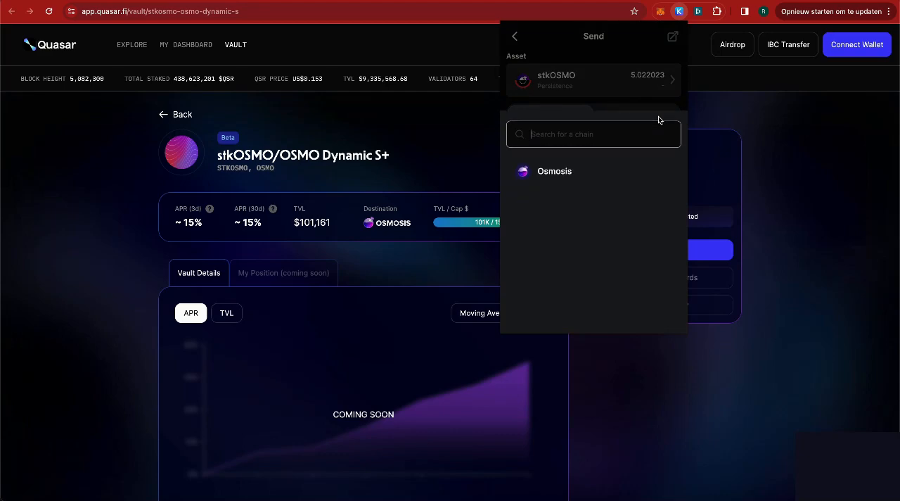
pyautogui.click(555, 170)
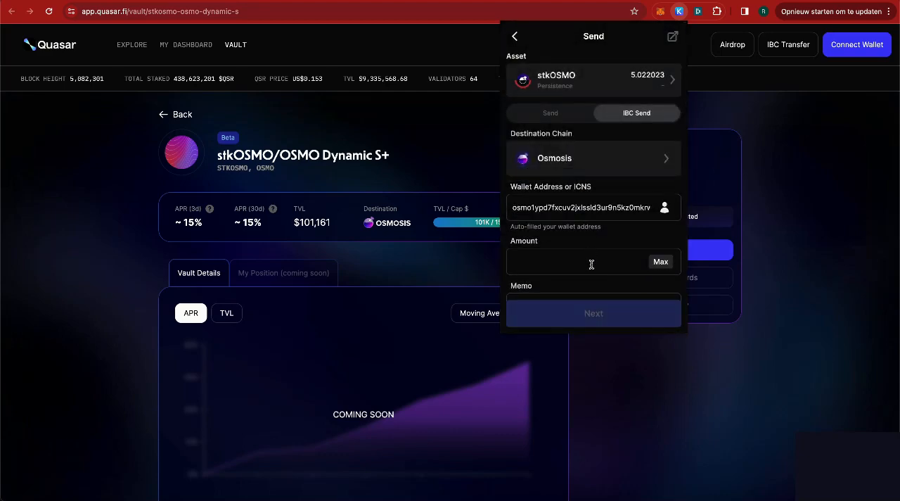
pyautogui.write('5')
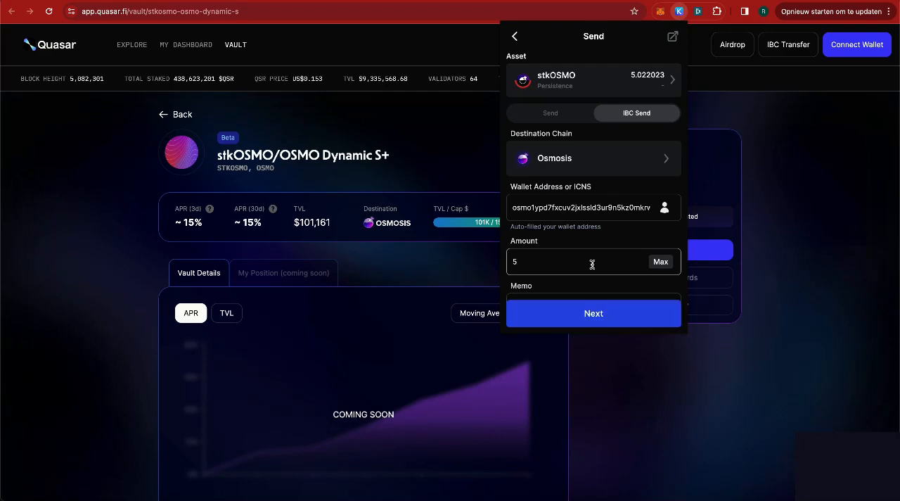
pyautogui.click(594, 312)
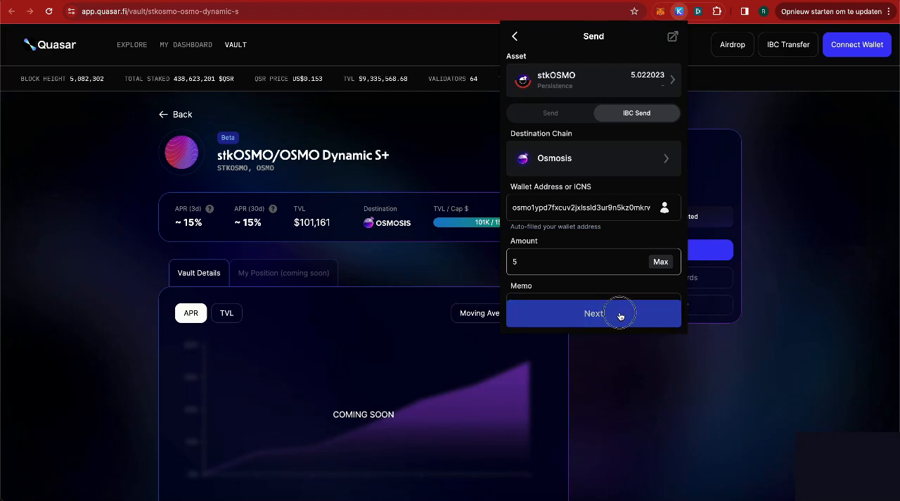
pyautogui.click(594, 312)
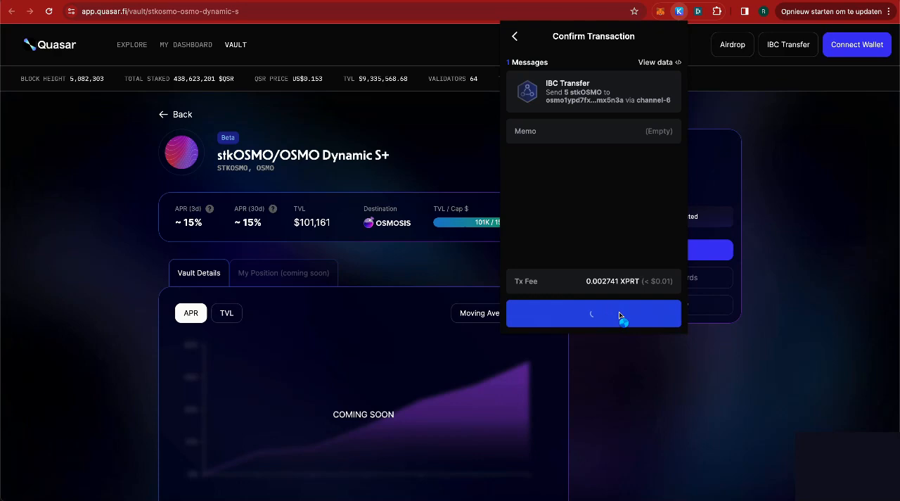
pyautogui.click(593, 312)
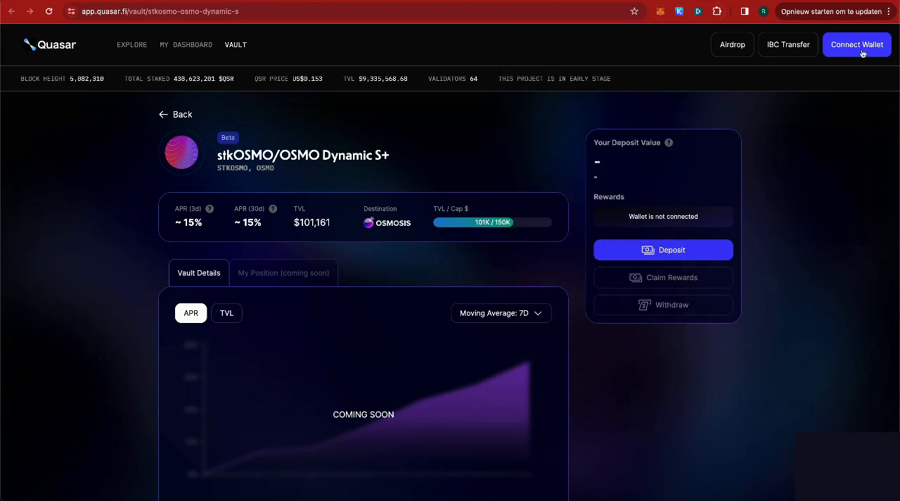
# Connect the Keplr wallet to Quasar so the vault reports a $0.00 deposit value
pyautogui.click(856, 44)
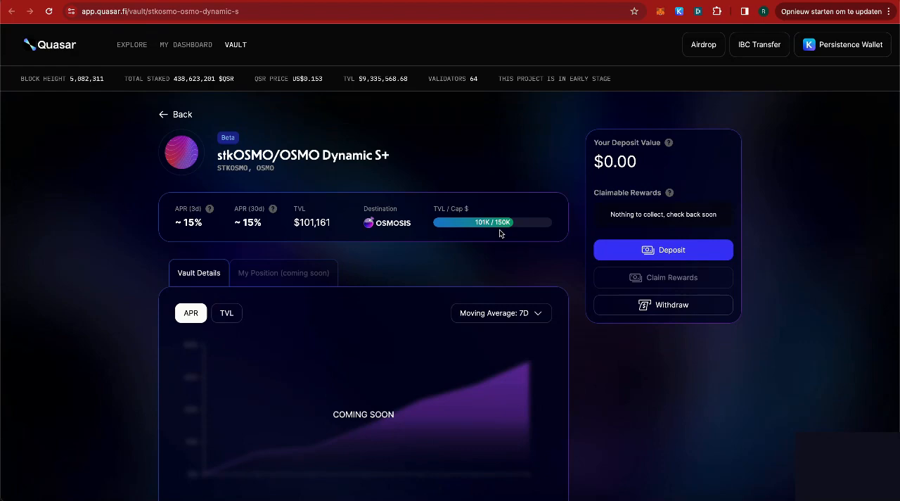
pyautogui.moveTo(573, 214)
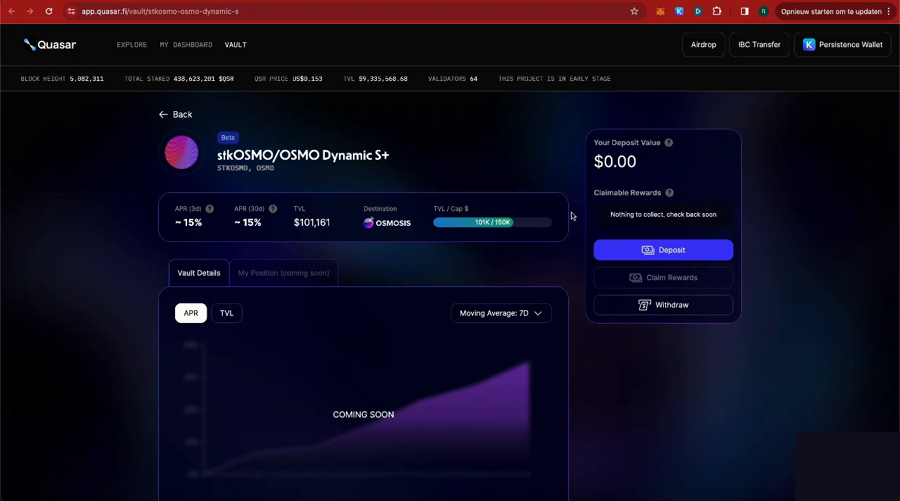
pyautogui.moveTo(502, 236)
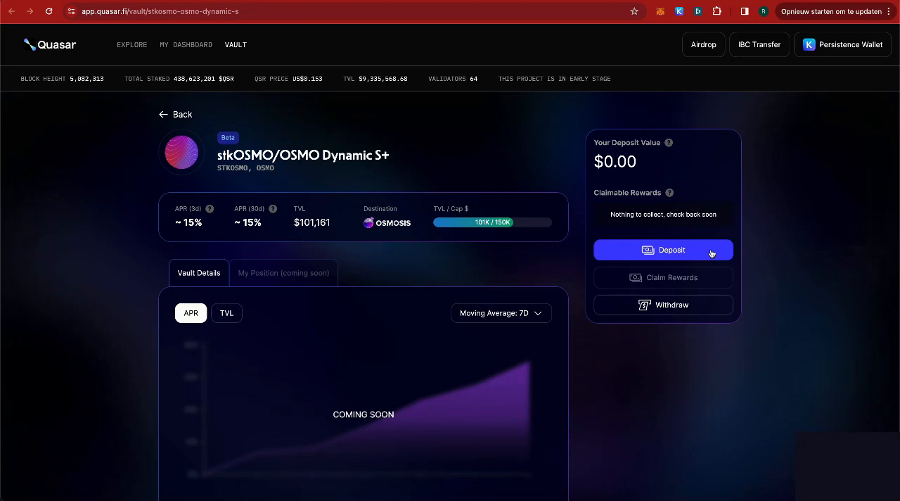
# Deposit the max 5 stkOSMO with 4.87667 OSMO into the vault and approve in Keplr
pyautogui.click(662, 251)
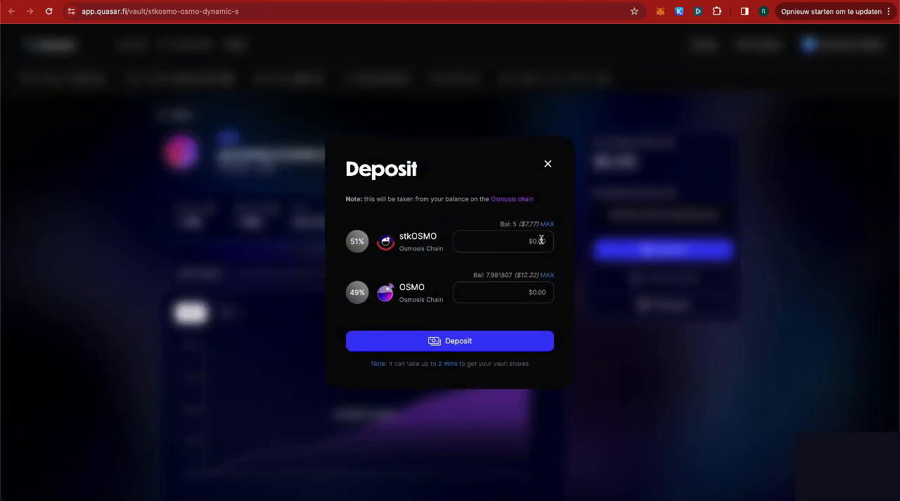
pyautogui.click(547, 224)
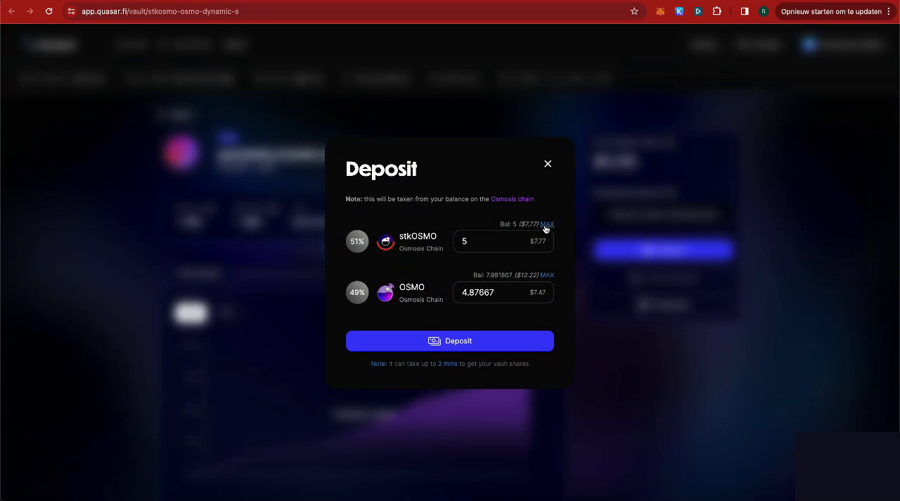
pyautogui.moveTo(495, 341)
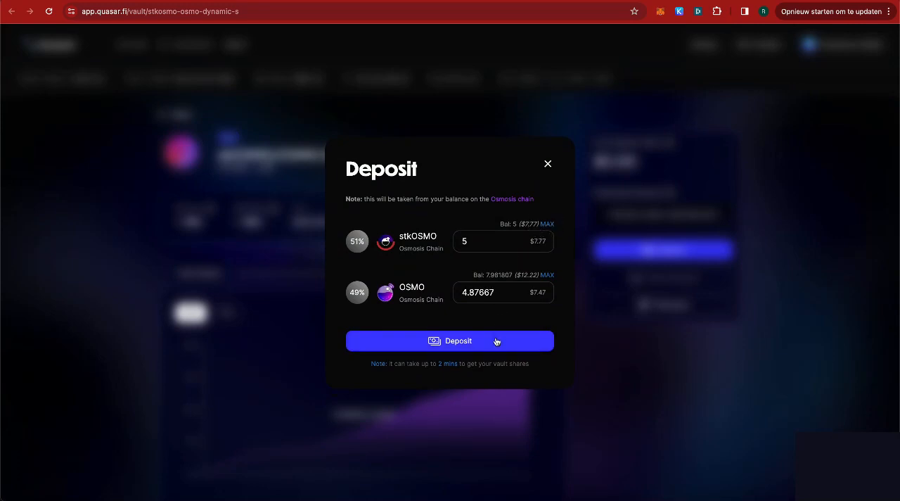
pyautogui.click(450, 341)
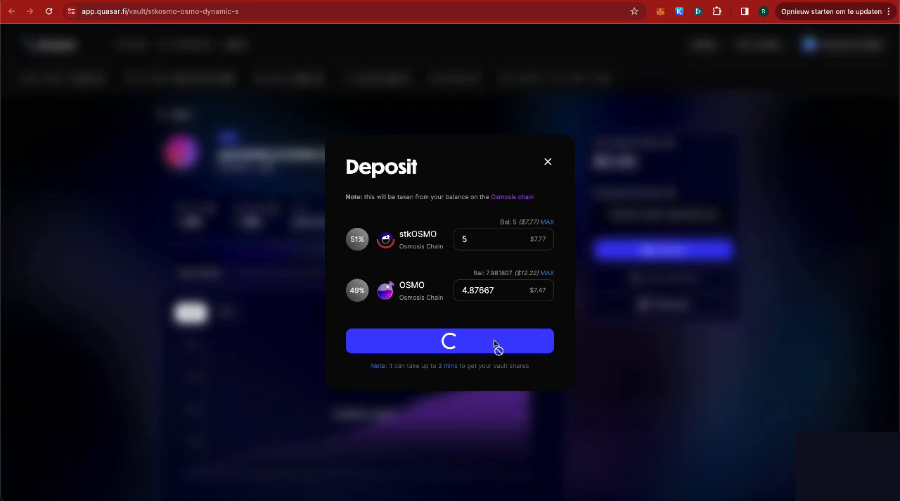
pyautogui.click(450, 341)
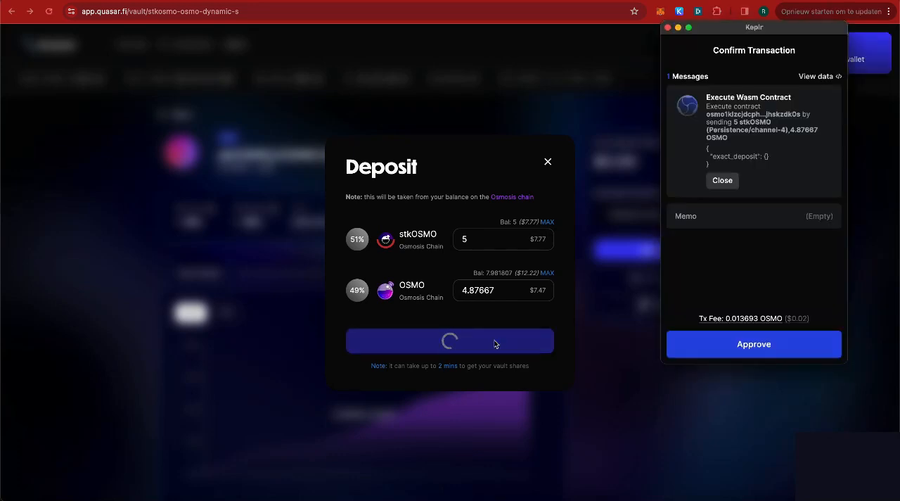
pyautogui.click(754, 343)
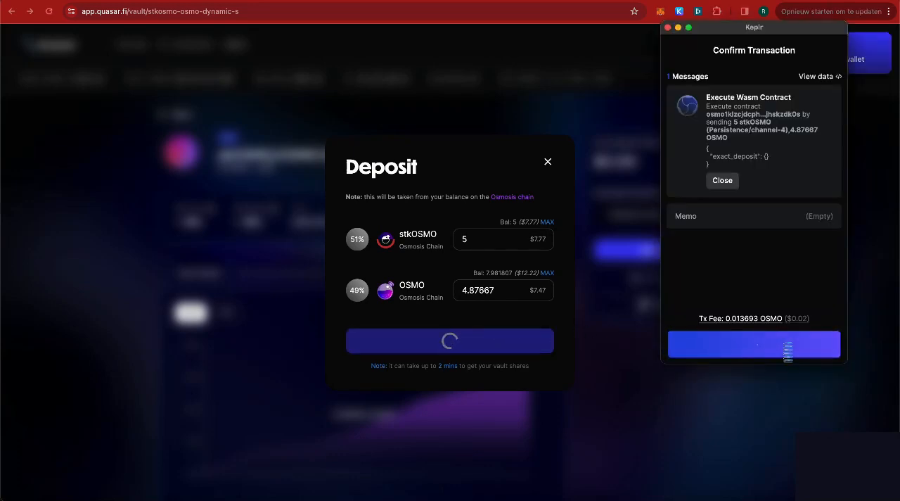
pyautogui.click(754, 343)
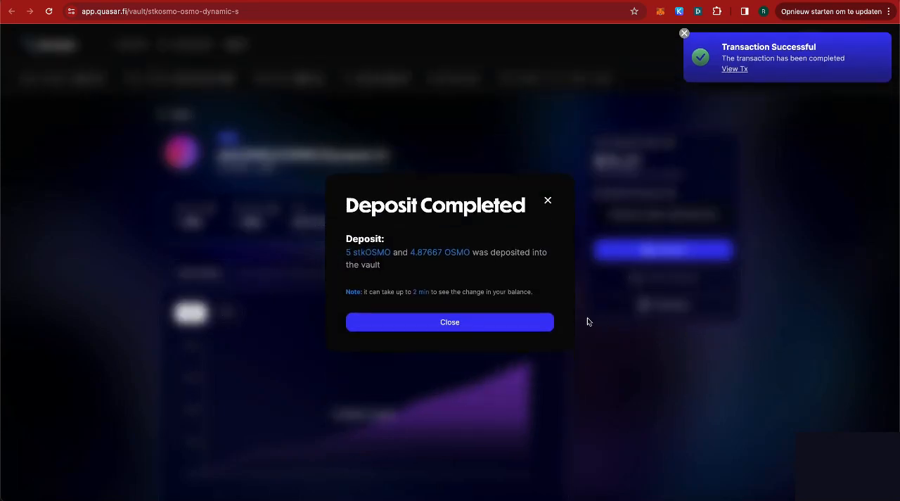
pyautogui.moveTo(450, 322)
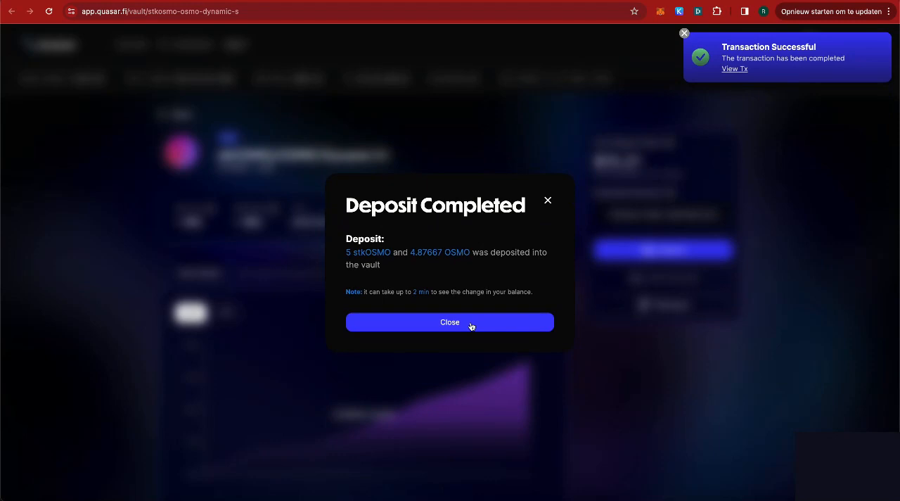
# Dismiss the Deposit Completed dialog and success toast, leaving a $15.21 deposit value
pyautogui.click(451, 322)
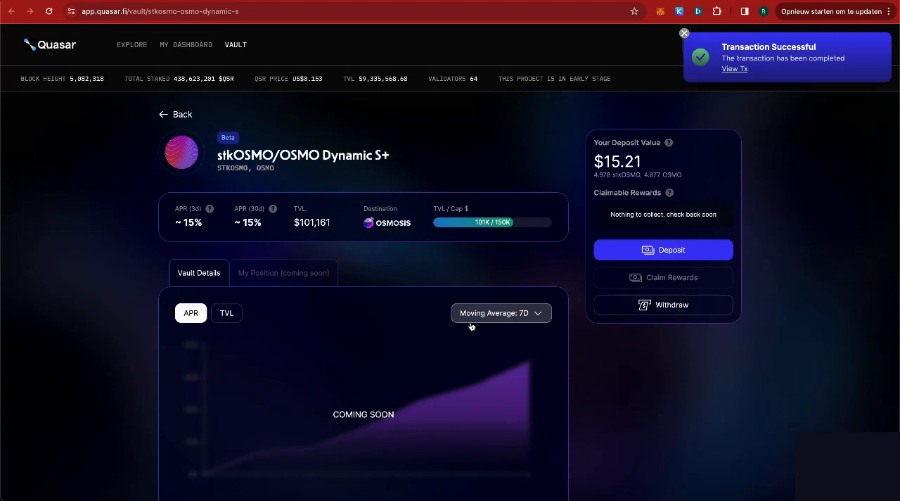
pyautogui.click(684, 32)
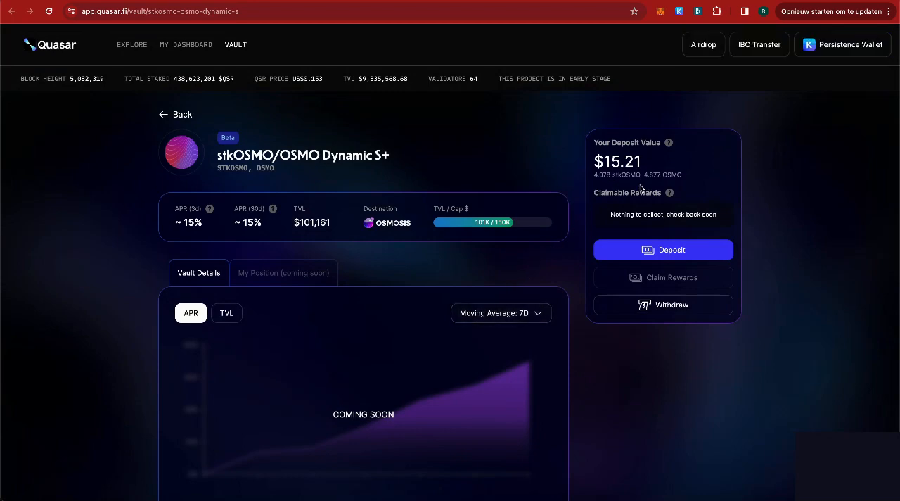